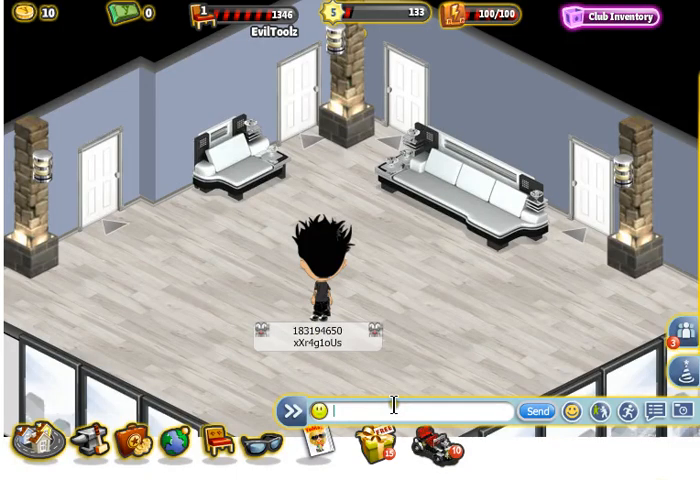
Step: Chat 'whats up utube', 'IMMA S...', 'Hi' and 'USE FIDDLER' above the avatar
type("whats")
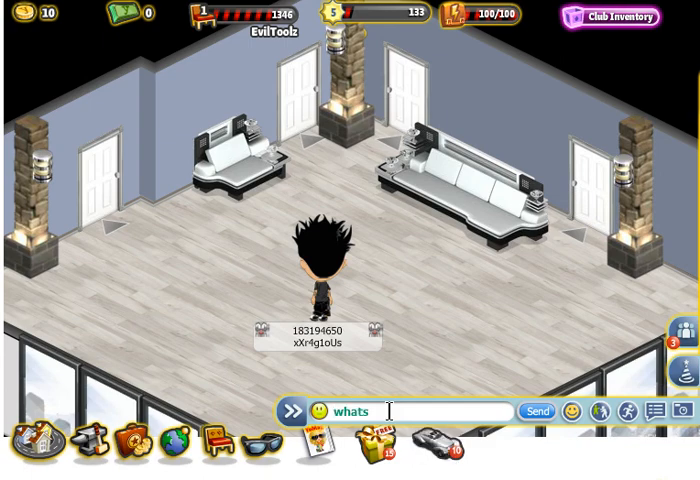
type("up utube")
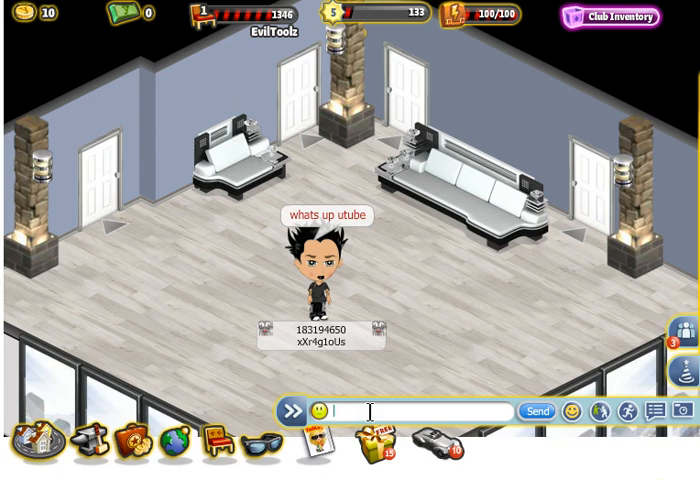
type("IMMA S")
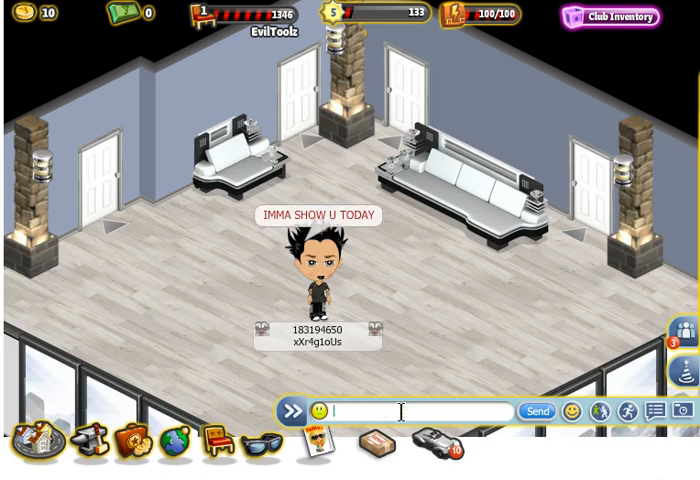
type("Hi")
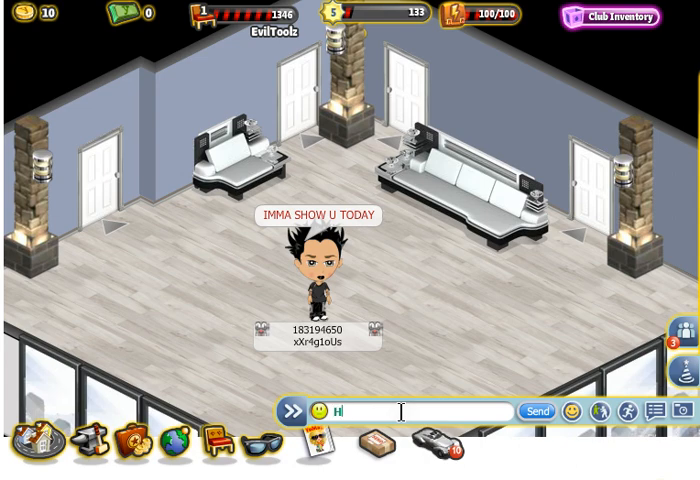
type("USE")
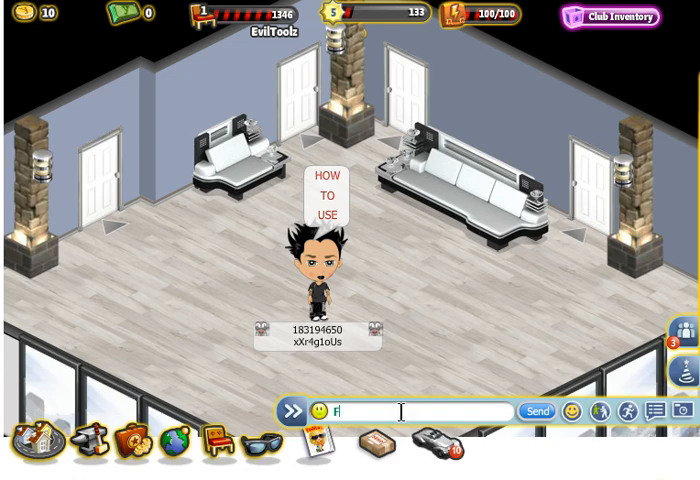
type("FIDDLER")
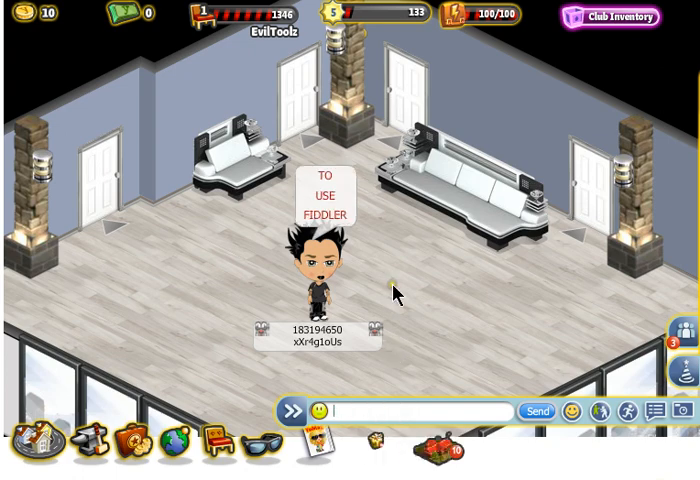
left_click(370, 412)
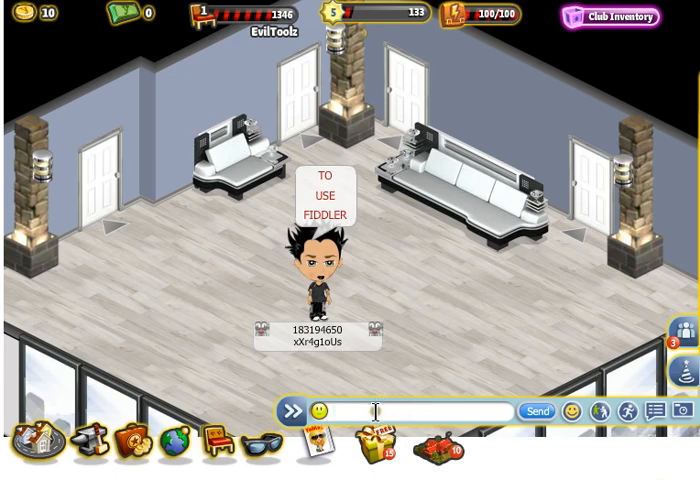
Step: Chat 'ALRIGHT DOWNLOAD A MOD' and 'THEN OPEN' lines and send them
type("ALRIGHT DOWN")
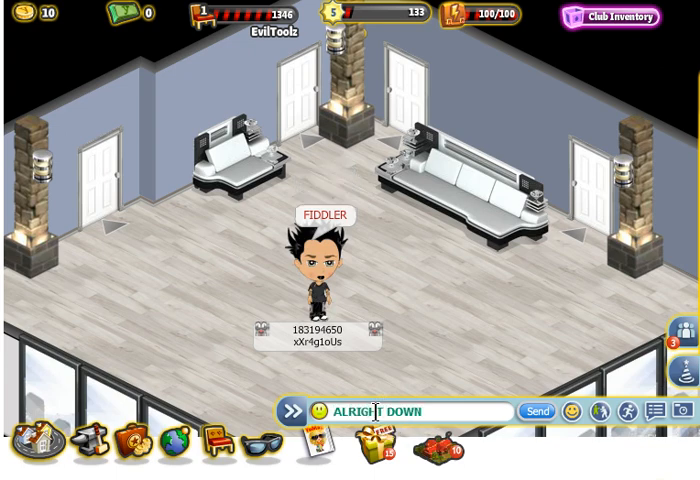
left_click(536, 410)
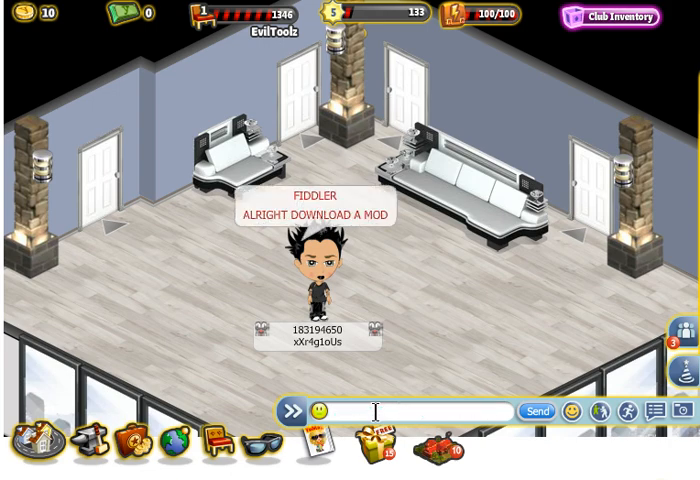
type("TH")
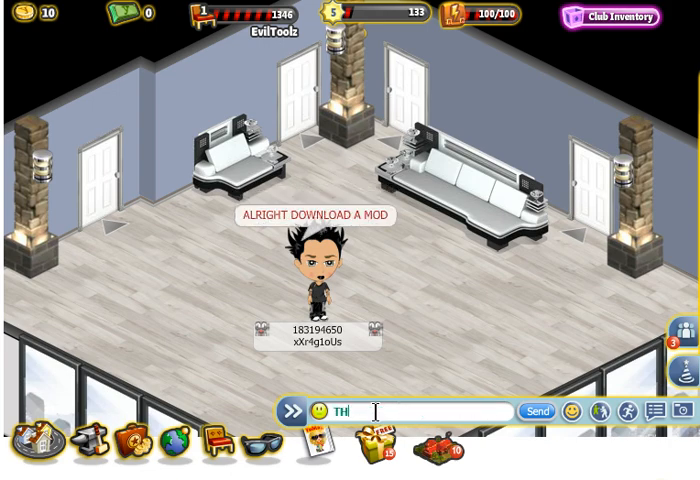
type("HEN OPEN")
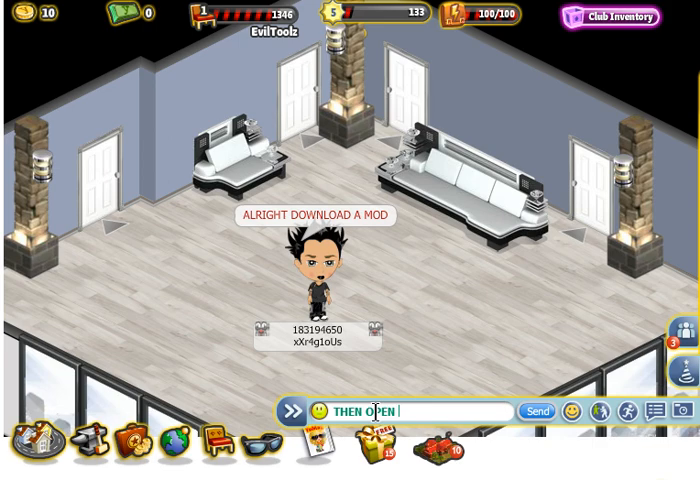
left_click(538, 412)
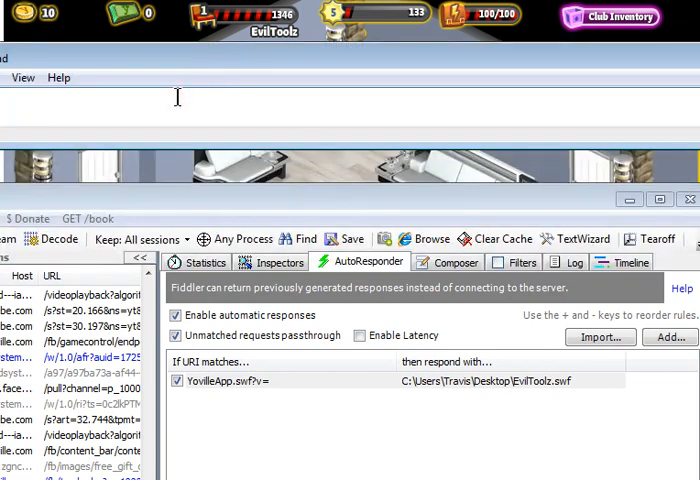
Step: Caption 'CLICK ENABLE AUTO RESPONCE AND ONE UNDER IT' over the AutoResponder view
type("CK")
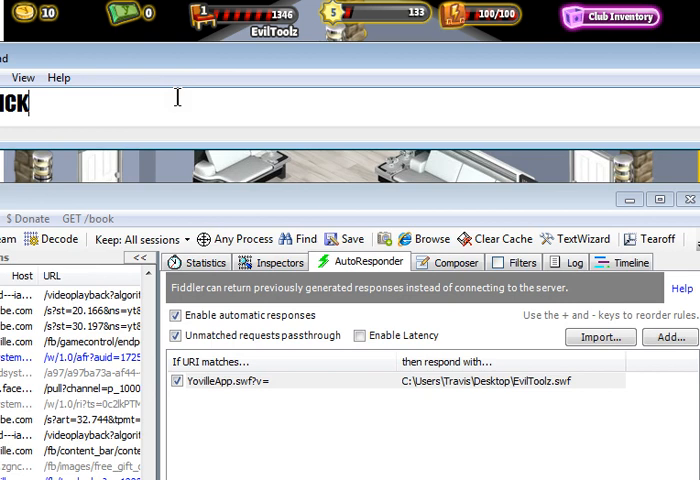
type("ENAB")
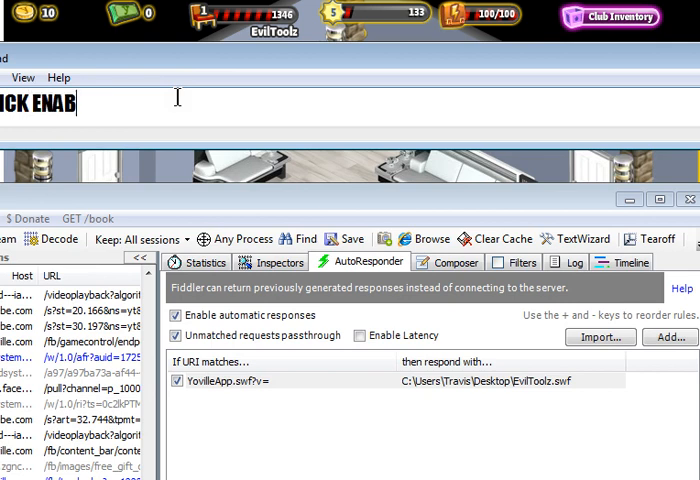
type("LE AUTO RE")
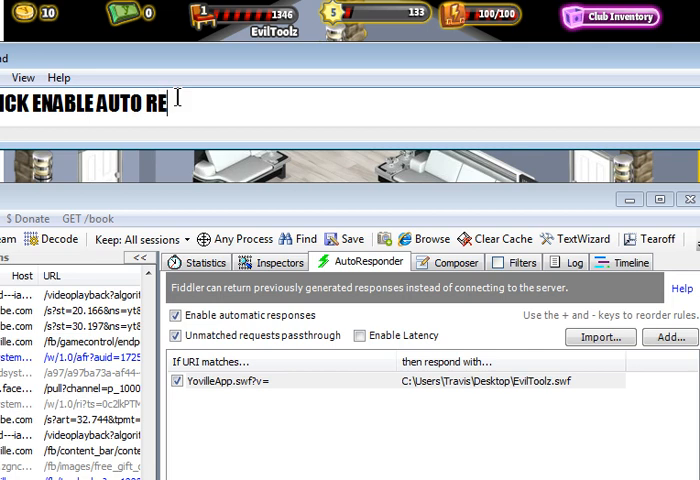
type("SPONCE")
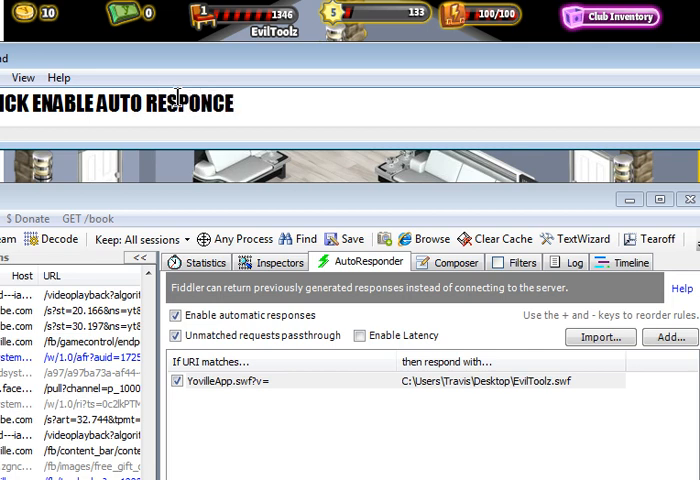
type("AND ONE")
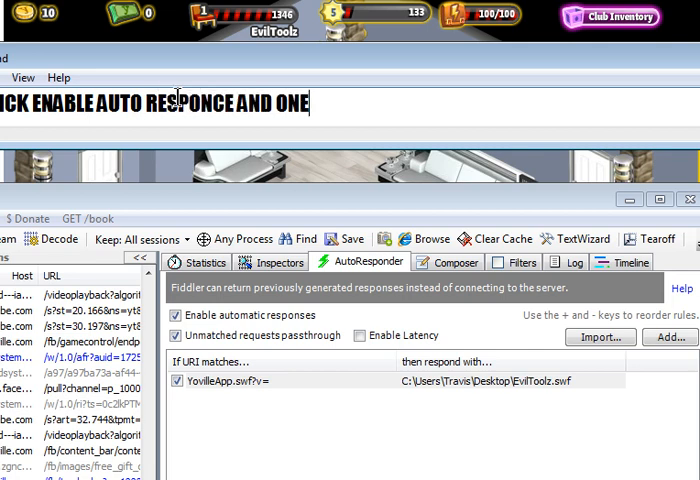
type("UNDER IT")
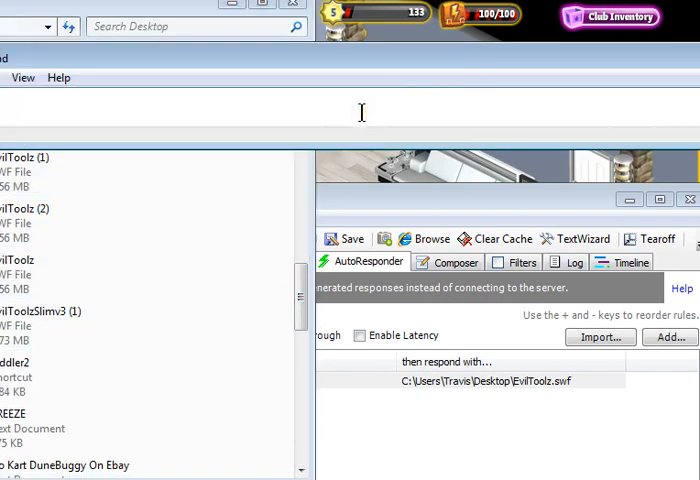
Step: Caption 'AND DRAG ... FIDDLER LI' and add EvilToolzSlimv3 as a second auto-response rule
type("TH")
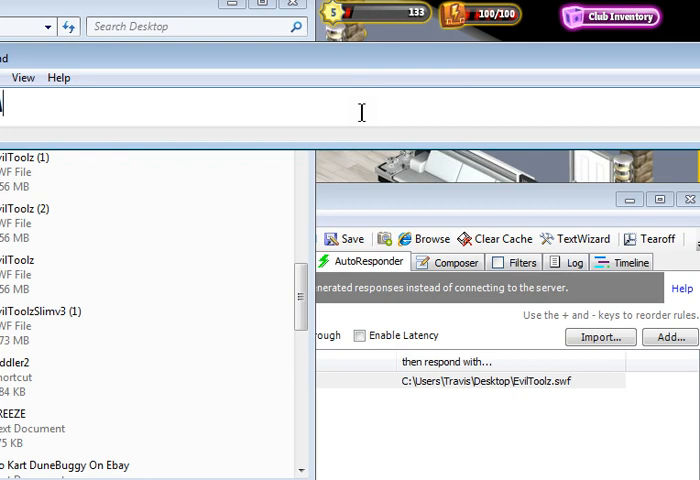
type("AND DRAG TO")
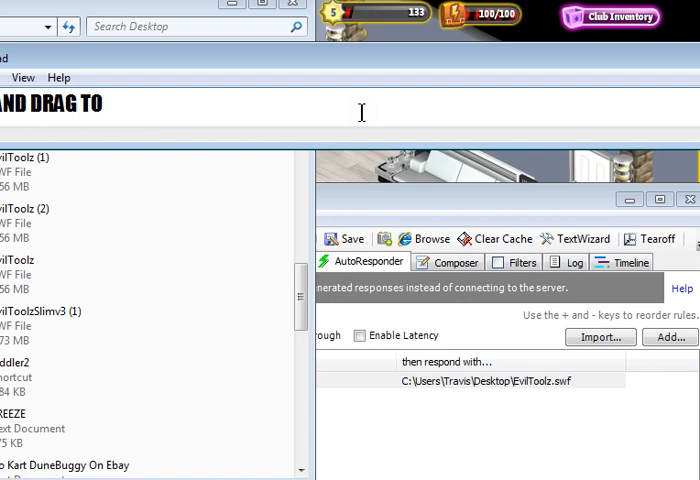
type("FIDDLER LI")
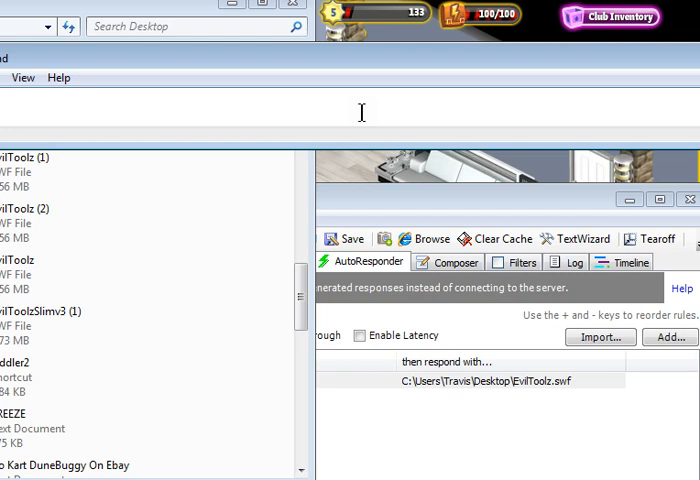
left_click(40, 320)
type("GE THAT TO")
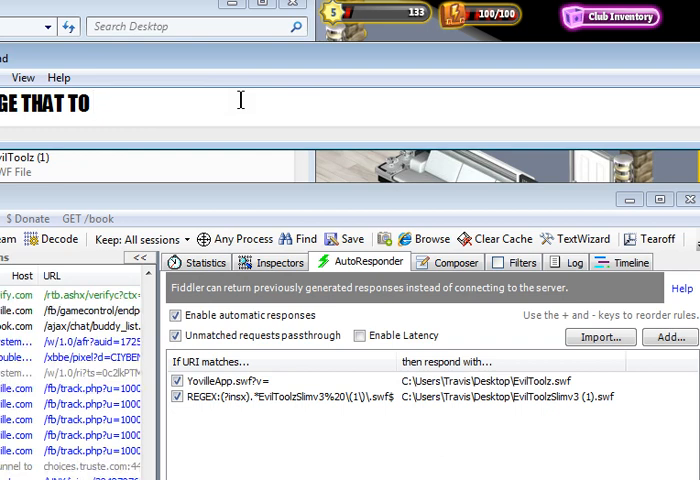
Step: Copy 'YovilleApp.swf?v=' and paste it as the rule's match pattern for EvilToolz.swf
type("Yovi")
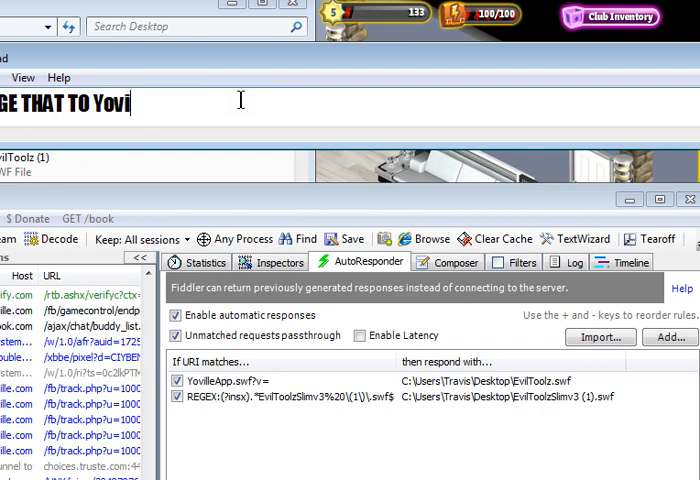
type("lleApp.swf?v=")
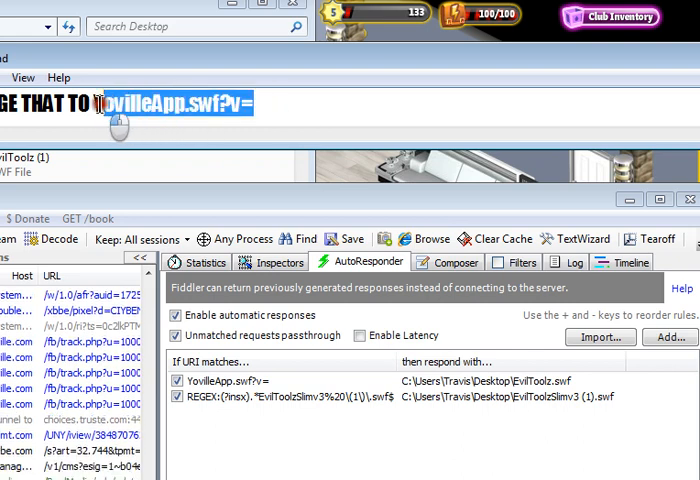
right_click(180, 104)
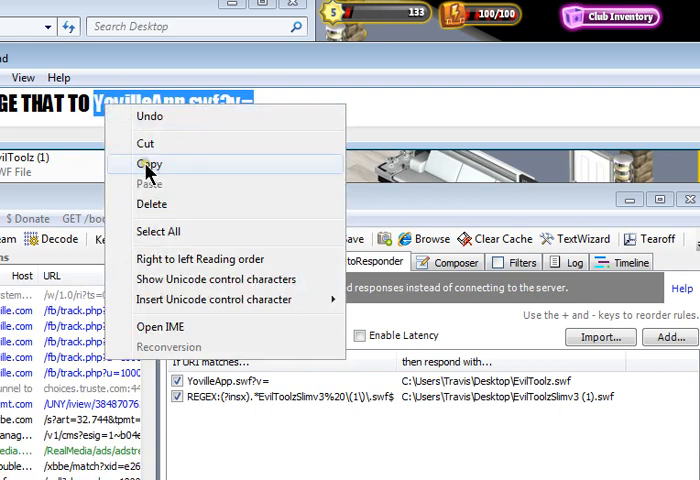
left_click(148, 164)
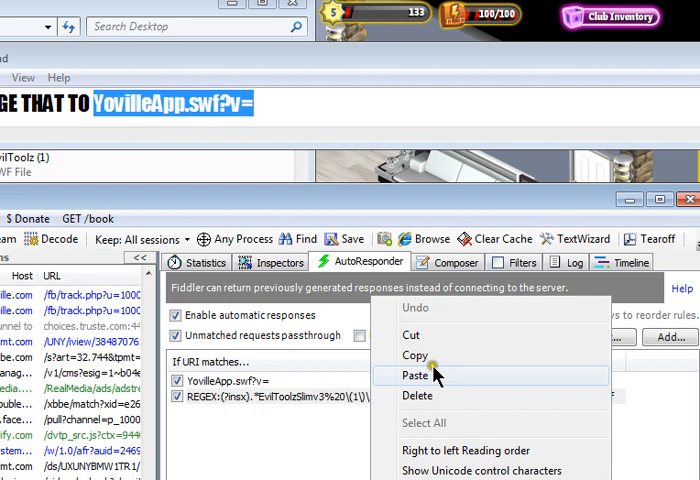
left_click(412, 380)
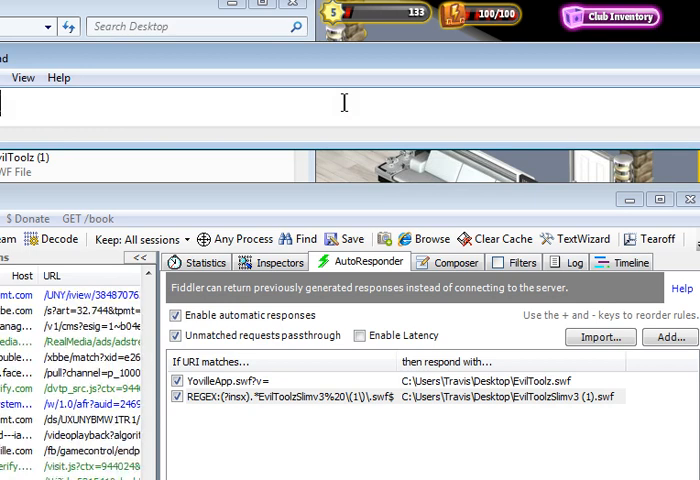
Step: Caption 'SAVEE' then 'COMMENT AND ... PROBLEM AND ILL TRY TO HELP'
type("SAVEE")
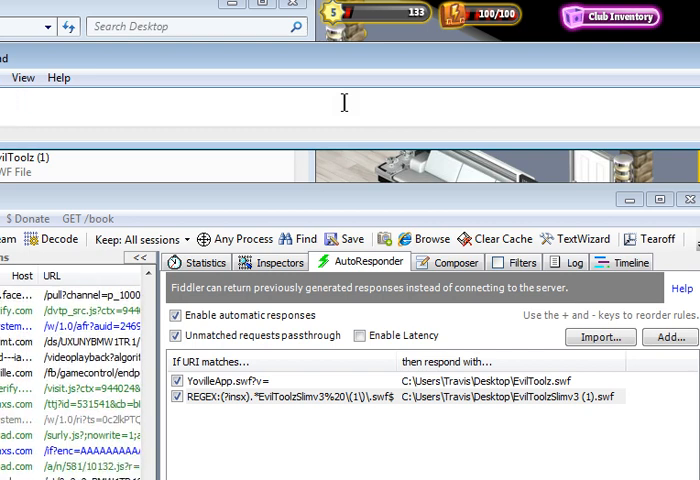
scroll("down", 3)
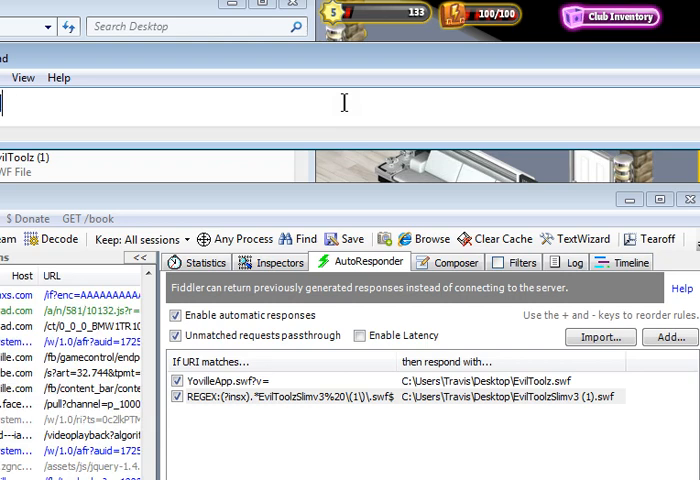
type("ENT AND TELL ME")
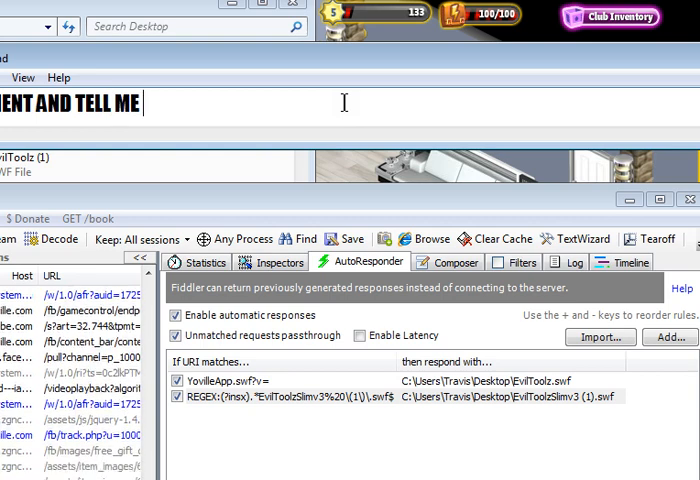
type("PRO")
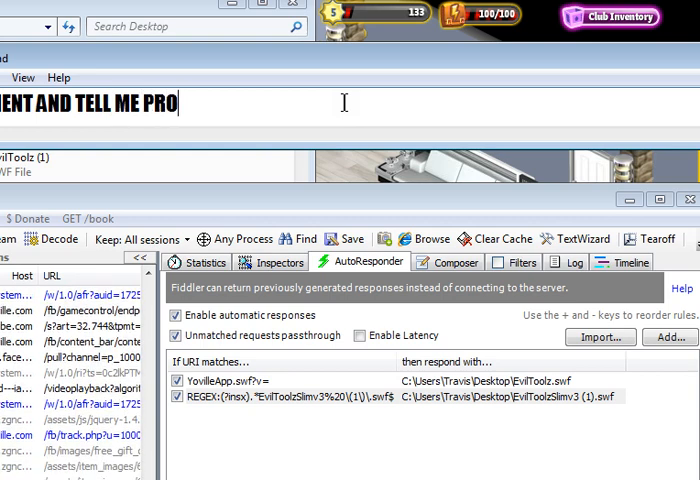
type("BLEM AND I")
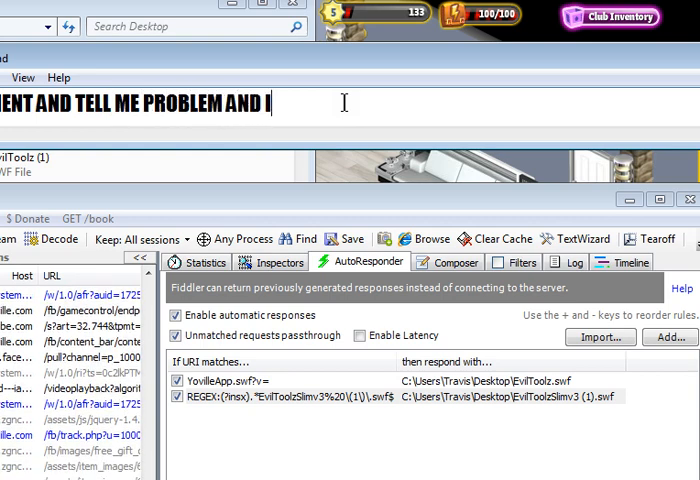
type("LL TRY TO")
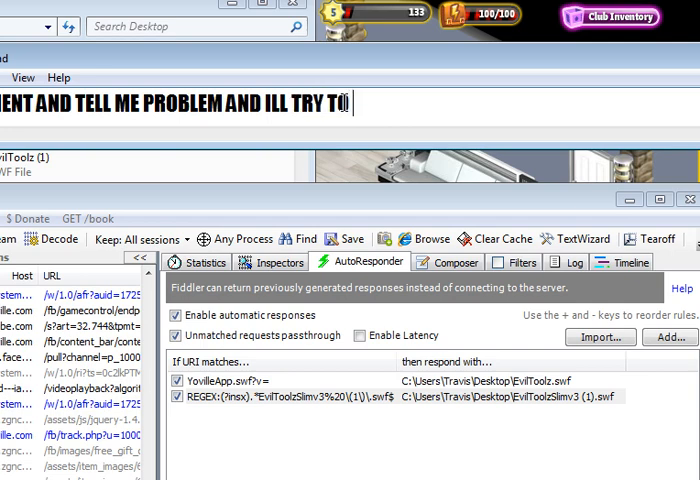
type("HELP")
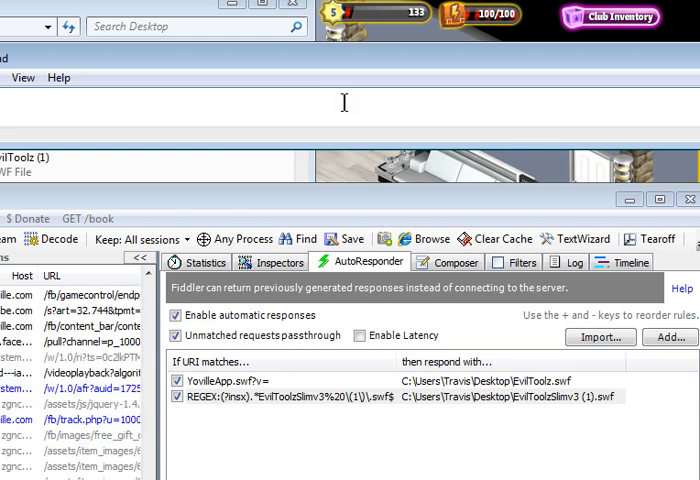
Step: Caption 'IMMA DO BALLOONGS OVER ;0' and 'I WOULD LIKE THA', then clear it
type("A DO BALLOONS TILL S")
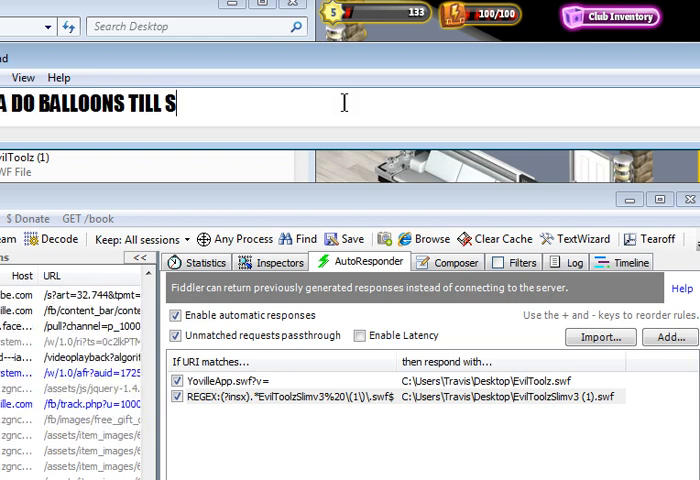
type("ONGS OV")
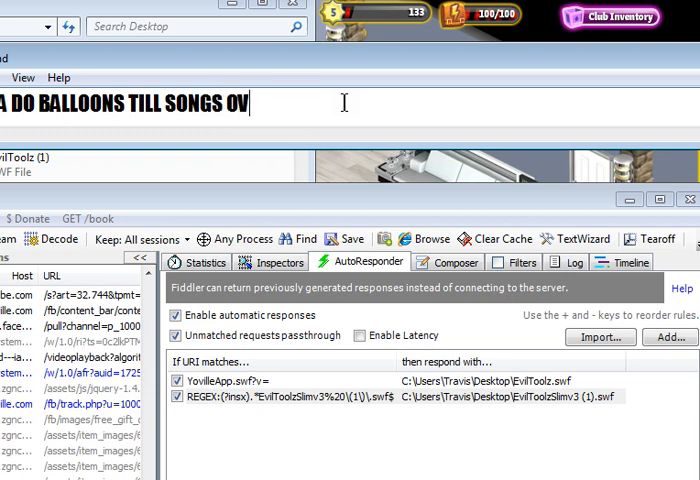
type("ER ;0")
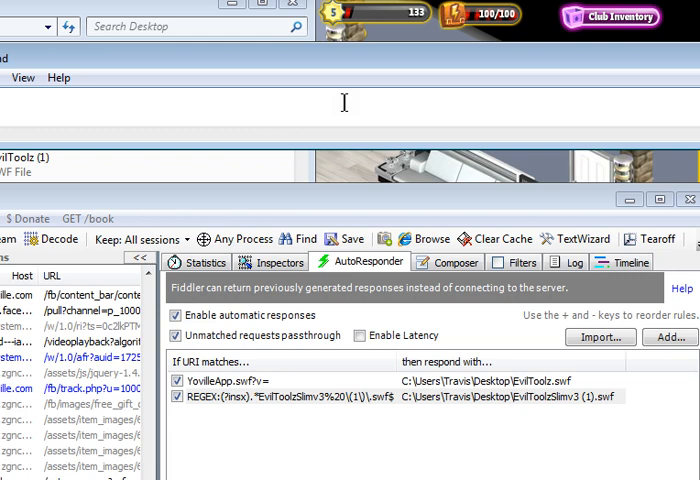
scroll("down", 3)
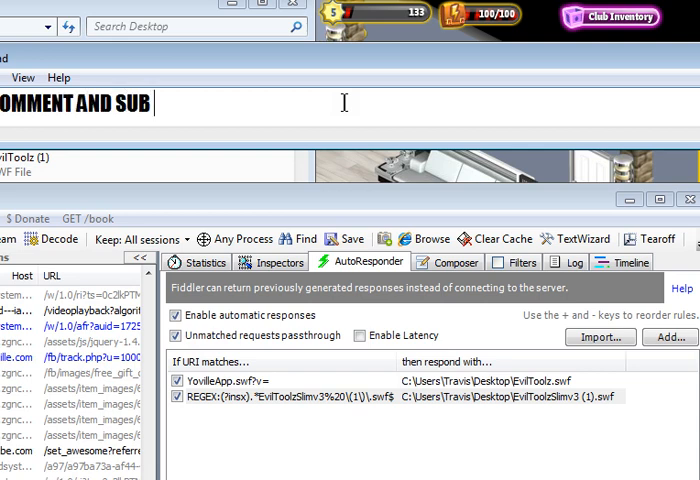
type("I WOUL")
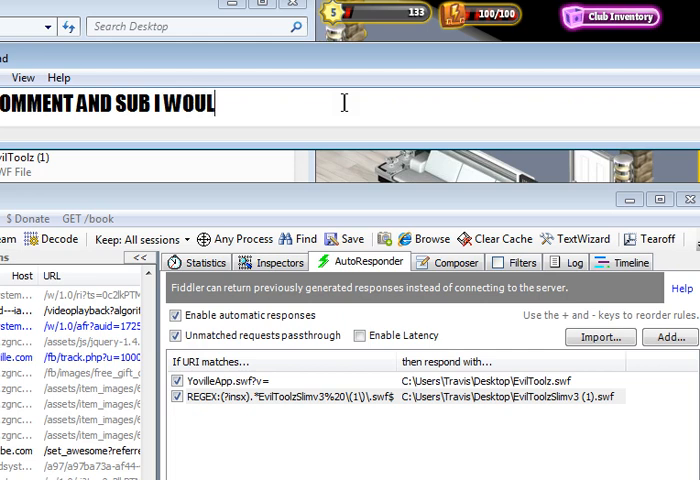
type("D LIKE THA")
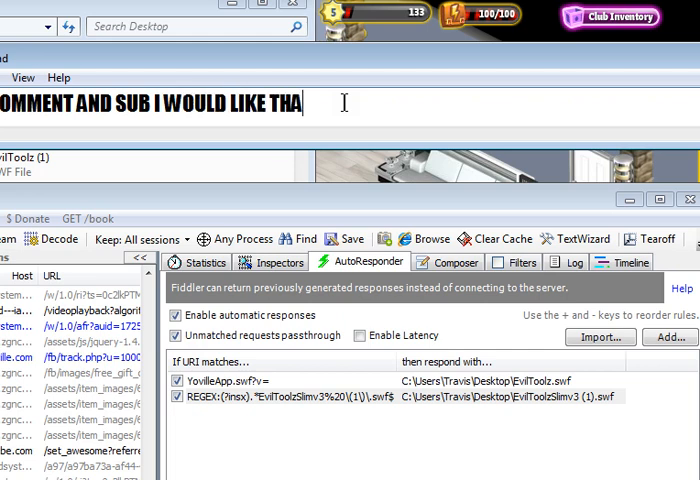
key("backspace")
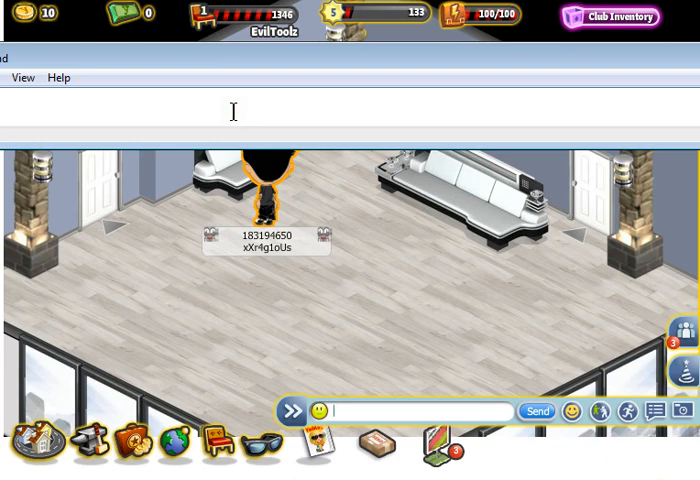
Step: Caption how to click balloons and hold the mouse, then walk the avatar to a new floor spot
type("TO USE THEM CLICK")
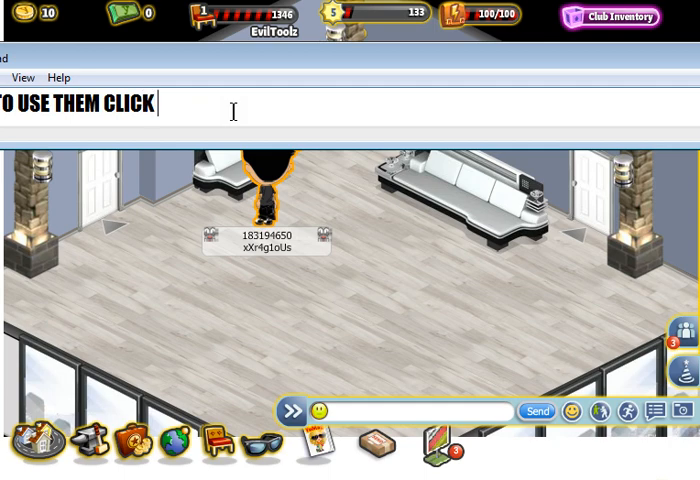
type("BALLOONS T")
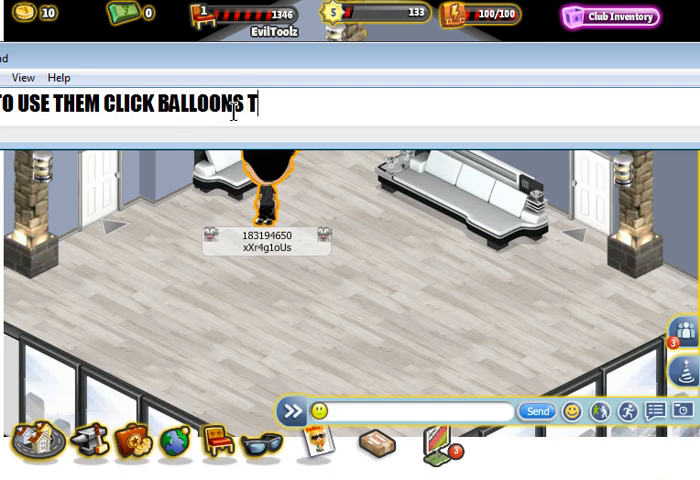
type("THEN HOLD")
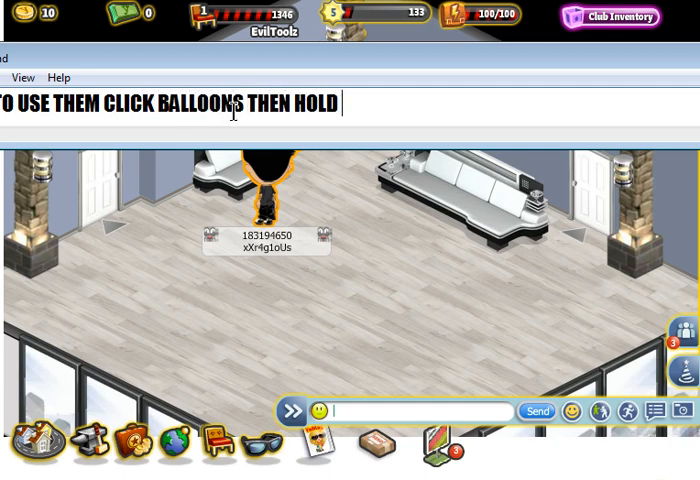
type("DOWN MOUSE AND MOVE")
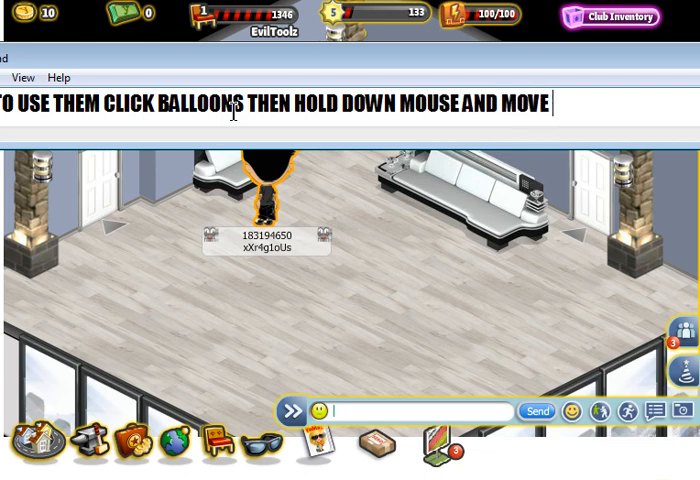
type("IT JS")
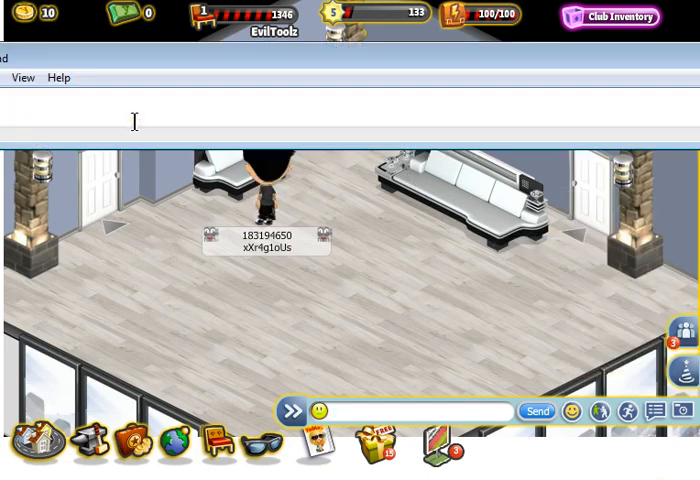
type("MA")
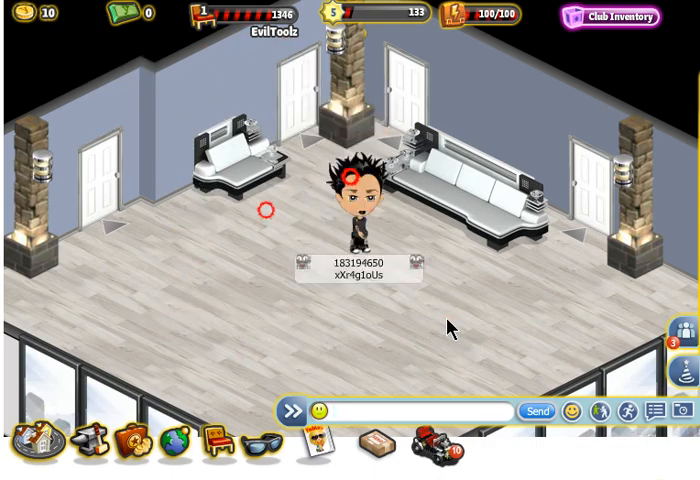
left_click(110, 268)
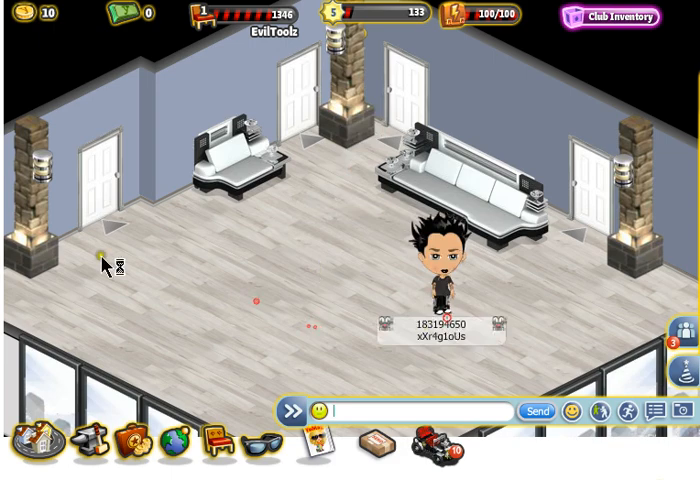